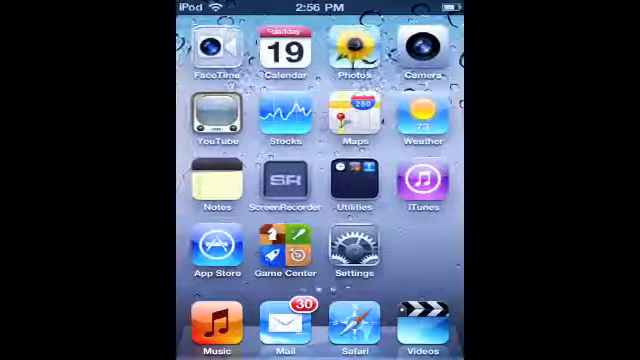
Step: Launch Music from the dock to show the Playlists list with the Fun playlist
{"action": "left_click", "coordinate": [216, 325]}
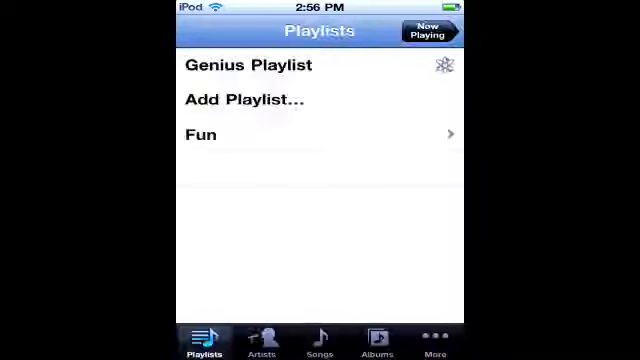